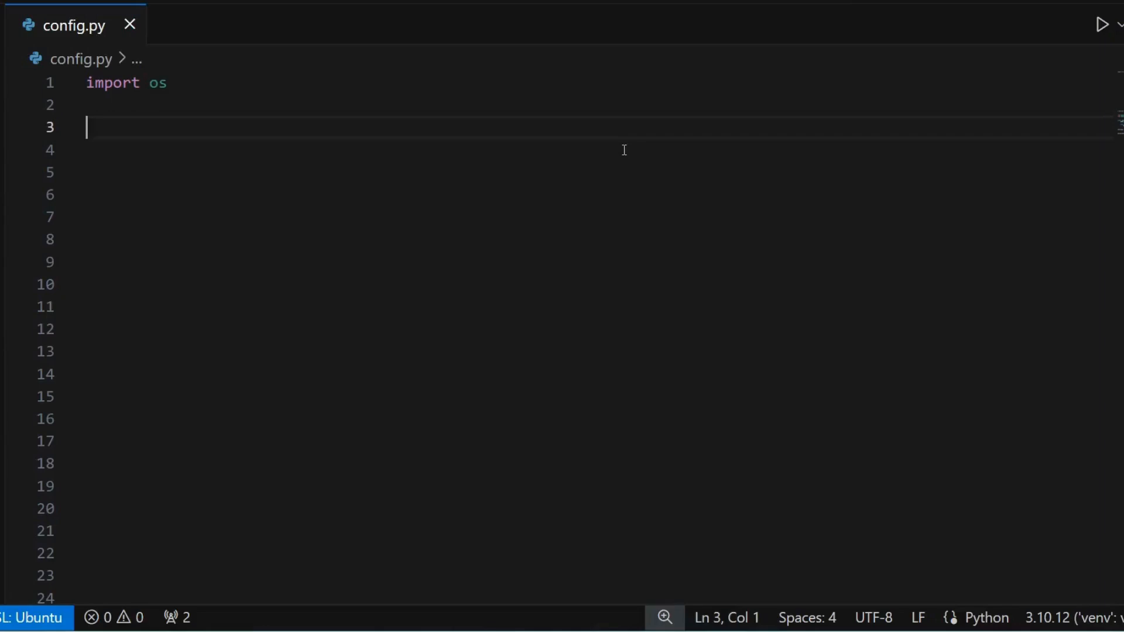
Assign SOME_SERVICE_PORT from os.getenv("SOME_SERVICE_PORT") and raise an Exception when it is empty.
{"action": "type", "text": "SOME_SERVICE_PORT = os.getenv(\"SOME_SERVICE_PORT\")"}
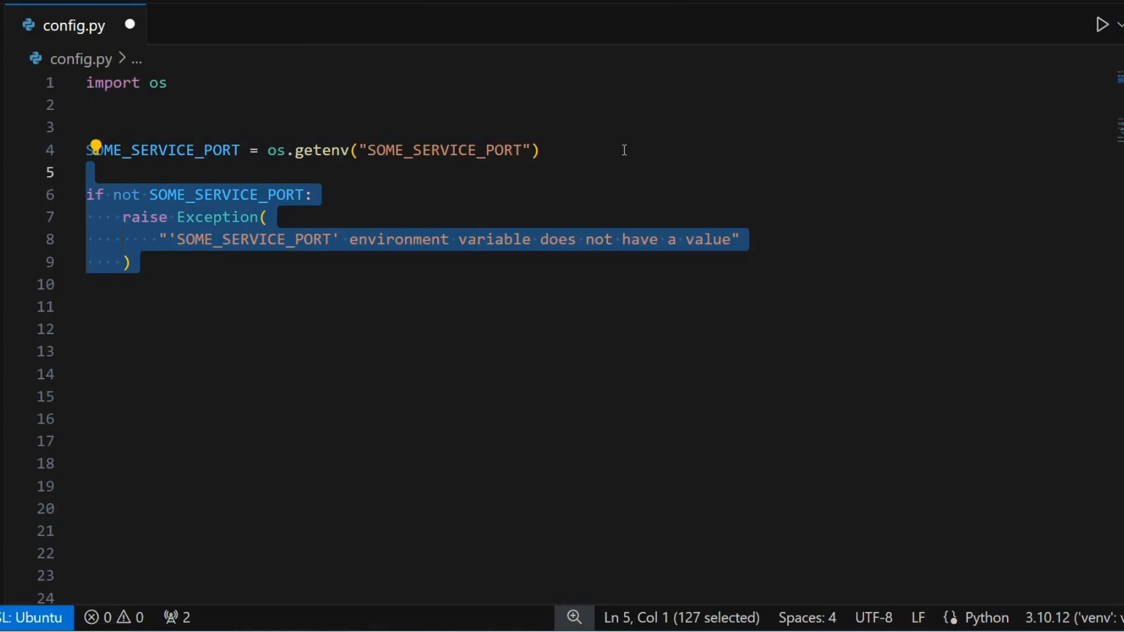
Wrap int conversion in try/except ValueError, reject negative ports with an Exception, and save config.py.
{"action": "type", "text": "try:"}
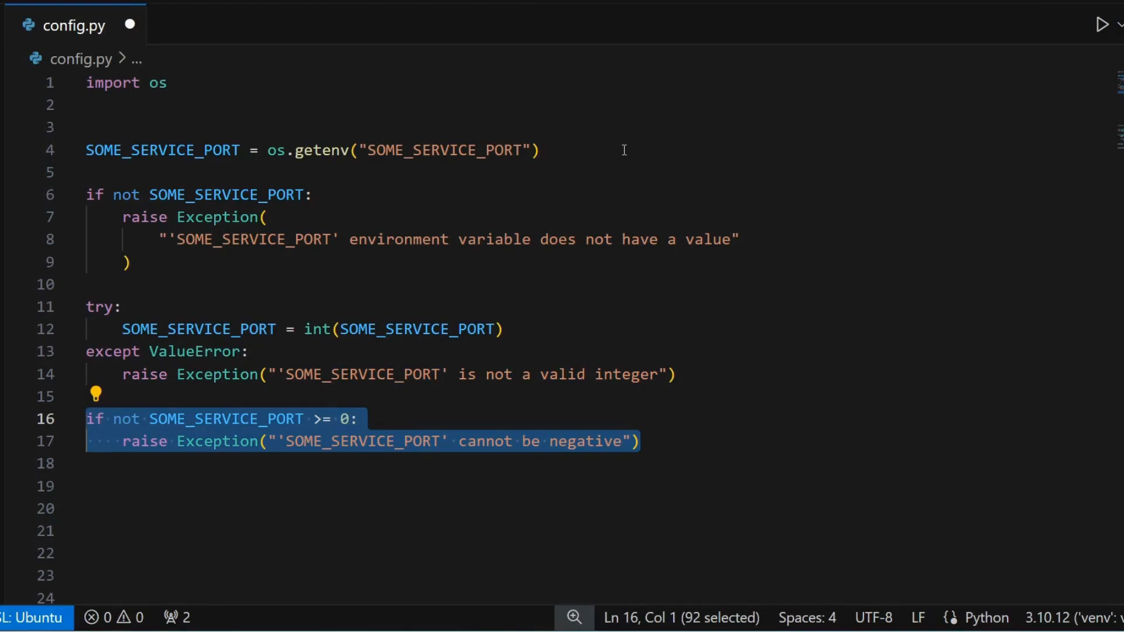
{"action": "key", "text": "Ctrl+s"}
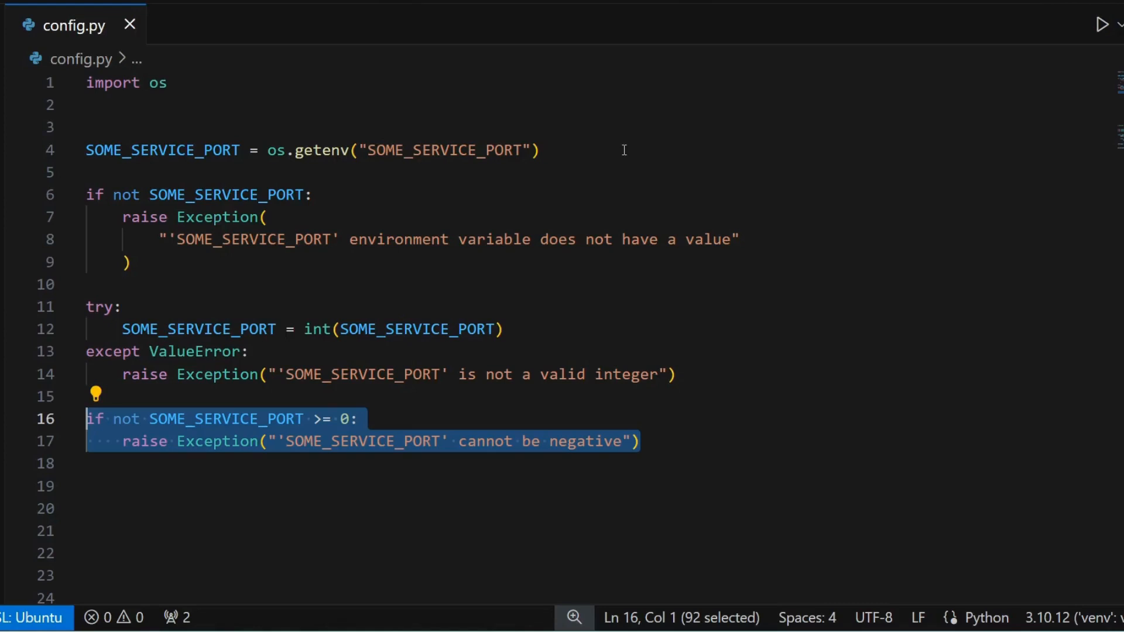
{"action": "mouse_move", "coordinate": [683, 422]}
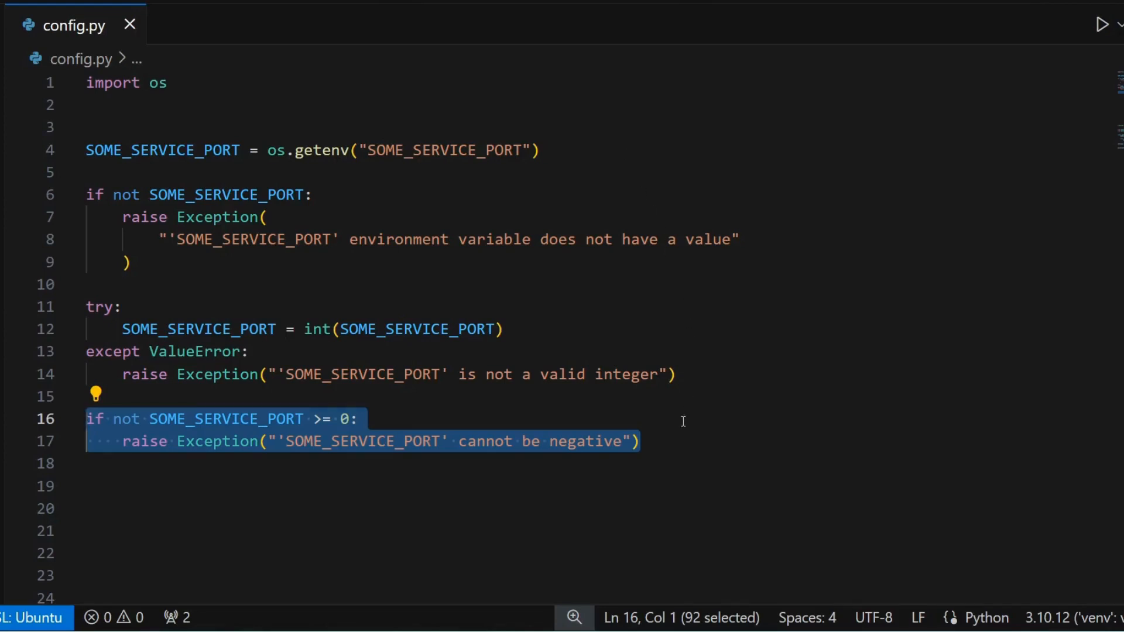
{"action": "mouse_move", "coordinate": [700, 407]}
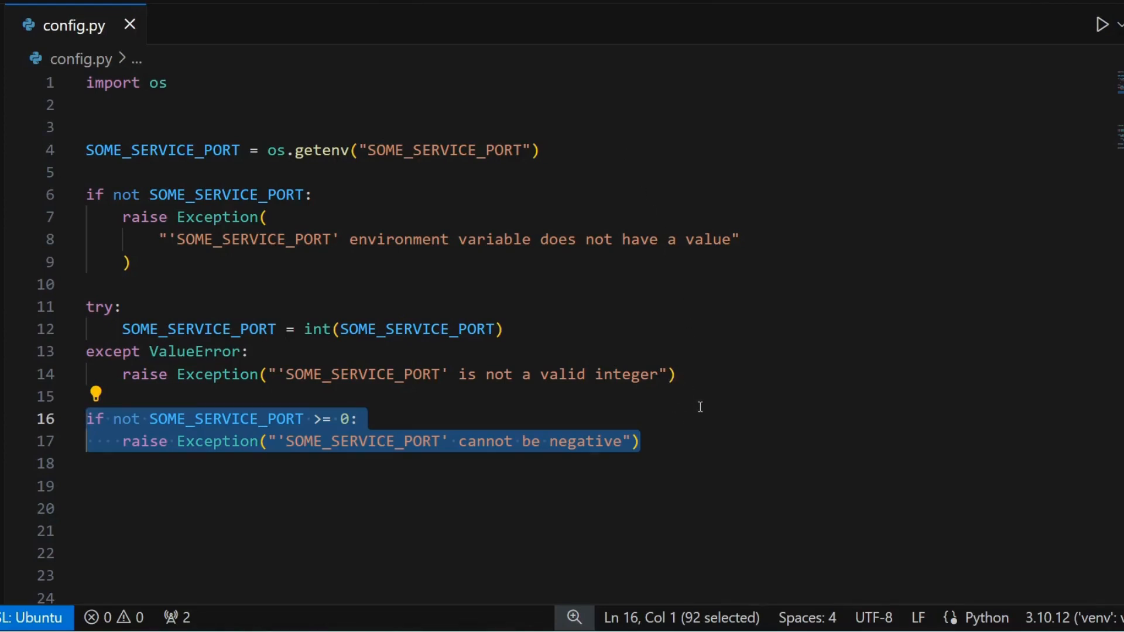
Under '# BETTER APPROACH', import BaseSettings and define class AppSettings(BaseSettings) with SOME_SERVICE_PORT: int.
{"action": "type", "text": "# BETTER APPROACH"}
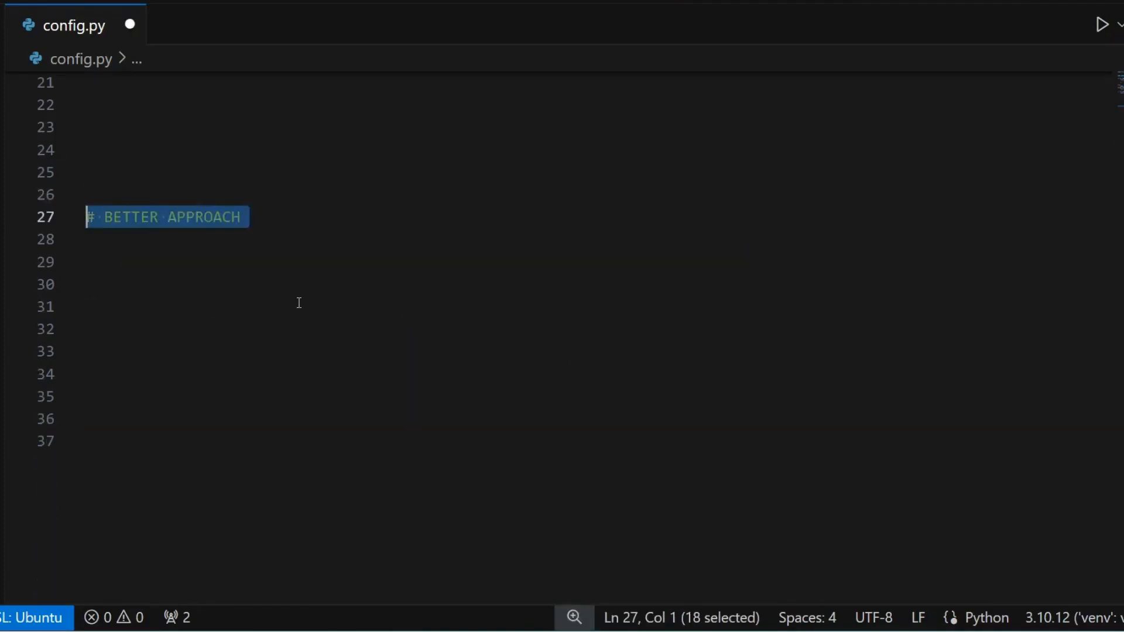
{"action": "scroll", "scroll_direction": "down", "scroll_amount": 3}
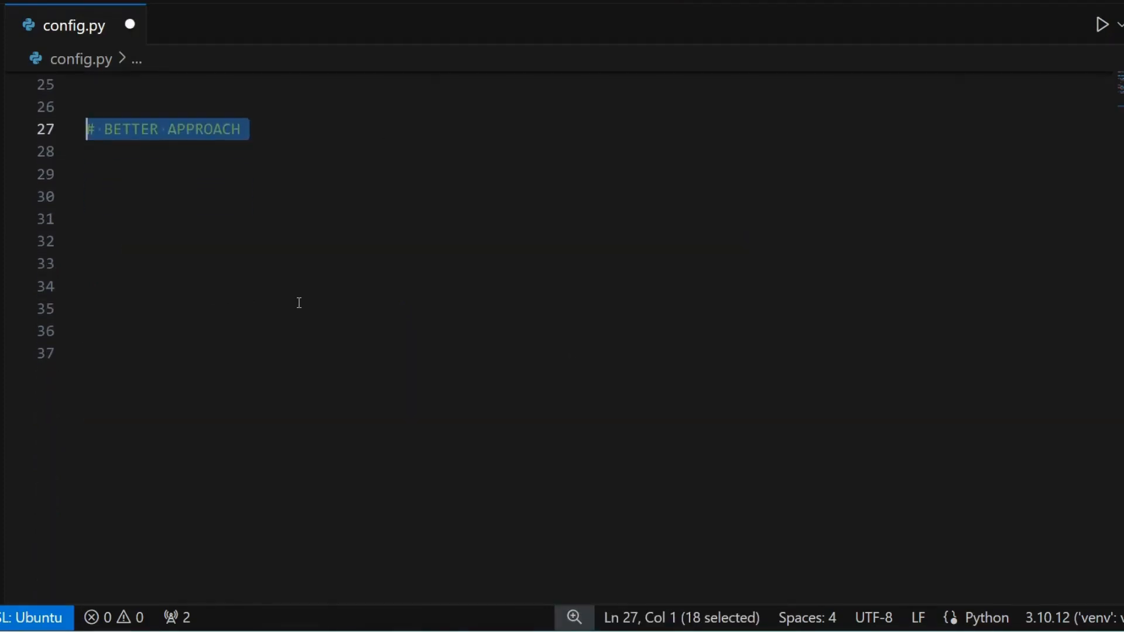
{"action": "type", "text": "from pydantic_settings import BaseSettings"}
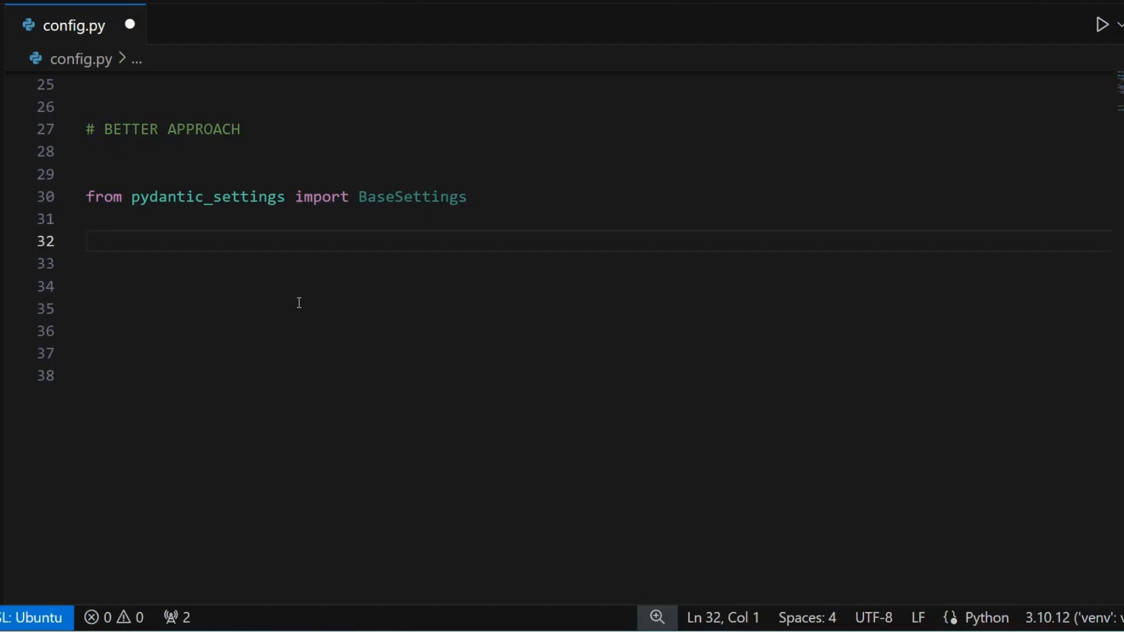
{"action": "type", "text": "class AppSettings(BaseSettings):"}
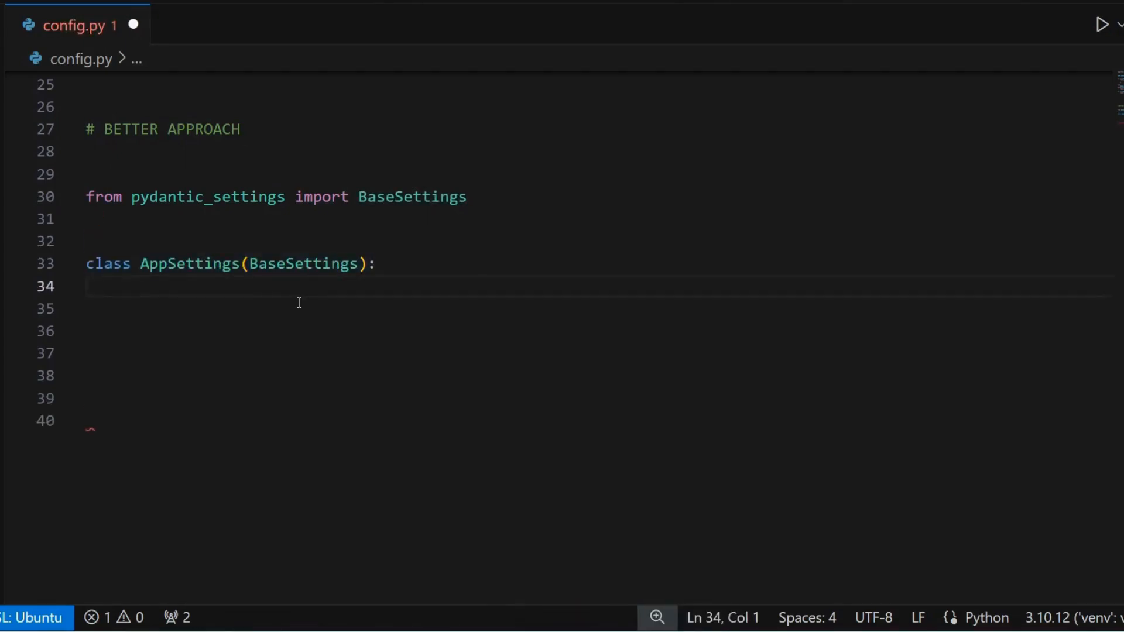
{"action": "type", "text": "SOME_SERVICE_PORT: int"}
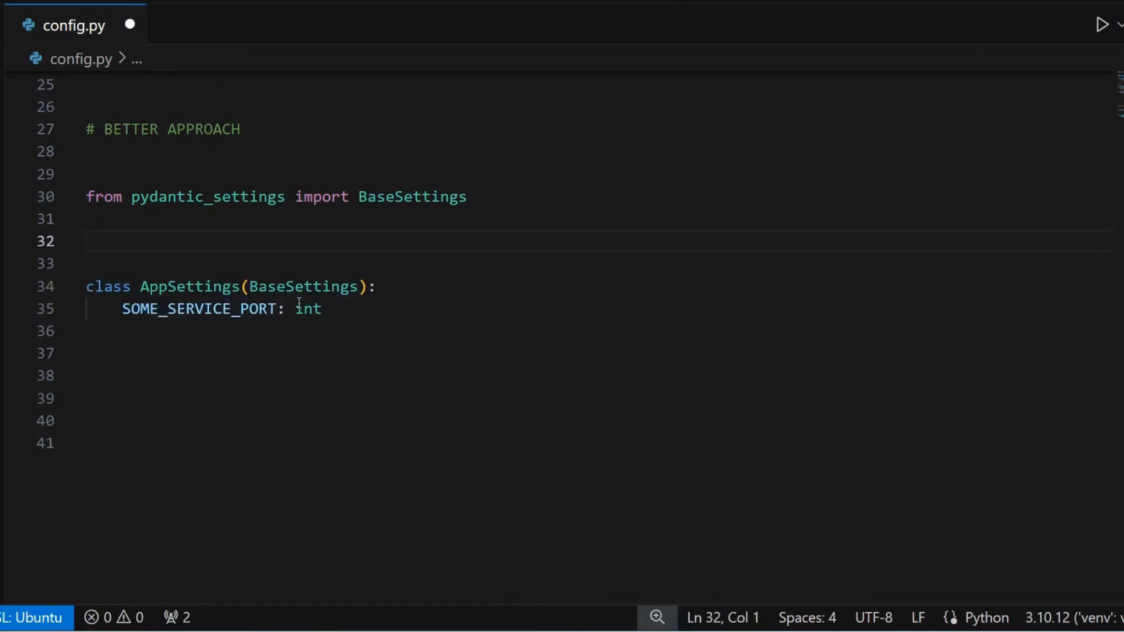
Constrain SOME_SERVICE_PORT with Field(ge=0), create settings = AppSettings() and print settings.SOME_SERVICE_PORT.
{"action": "type", "text": "= Field(ge=0)"}
{"action": "left_click", "coordinate": [595, 399]}
{"action": "type", "text": "settings = AppSettings("}
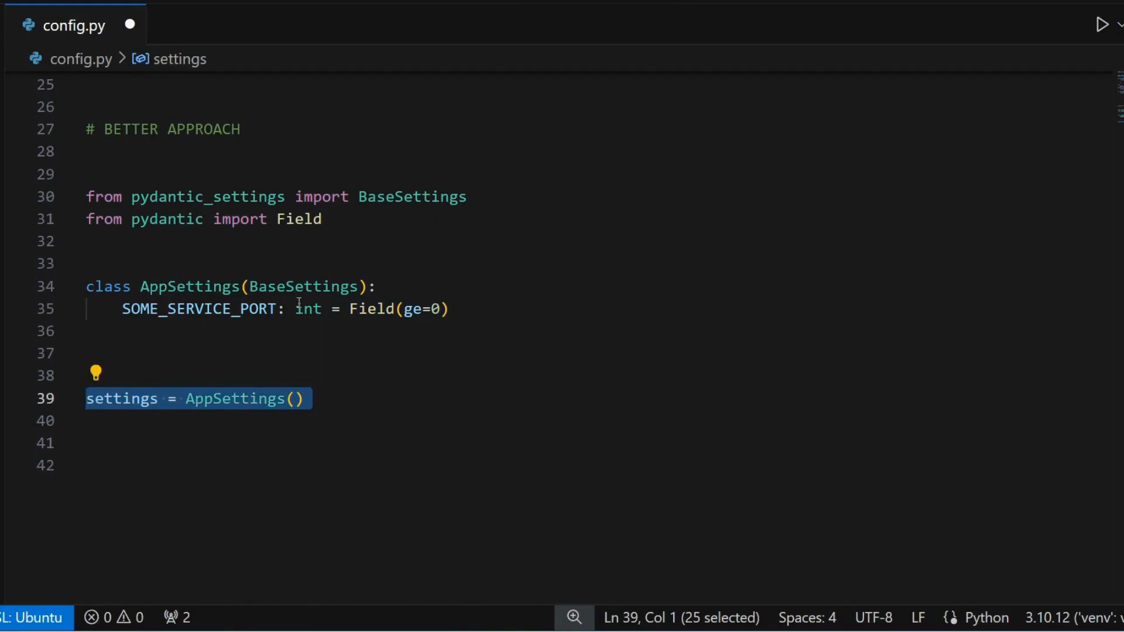
{"action": "type", "text": "print(settings.SOME_SERVICE_PORT)"}
{"action": "left_click", "coordinate": [598, 353]}
{"action": "type", "text": "class Config:"}
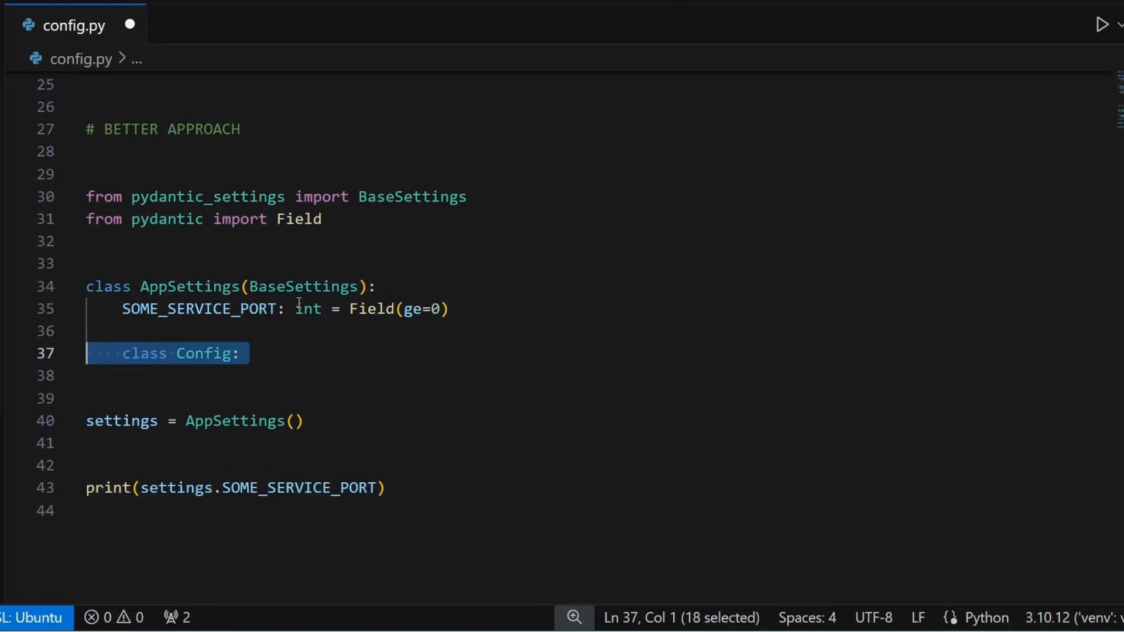
Set Config env_file = ".dev.env", add ADMIN_EMAIL: EmailStr to AppSettings, and save config.py.
{"action": "type", "text": "env_file = \".dev.env\""}
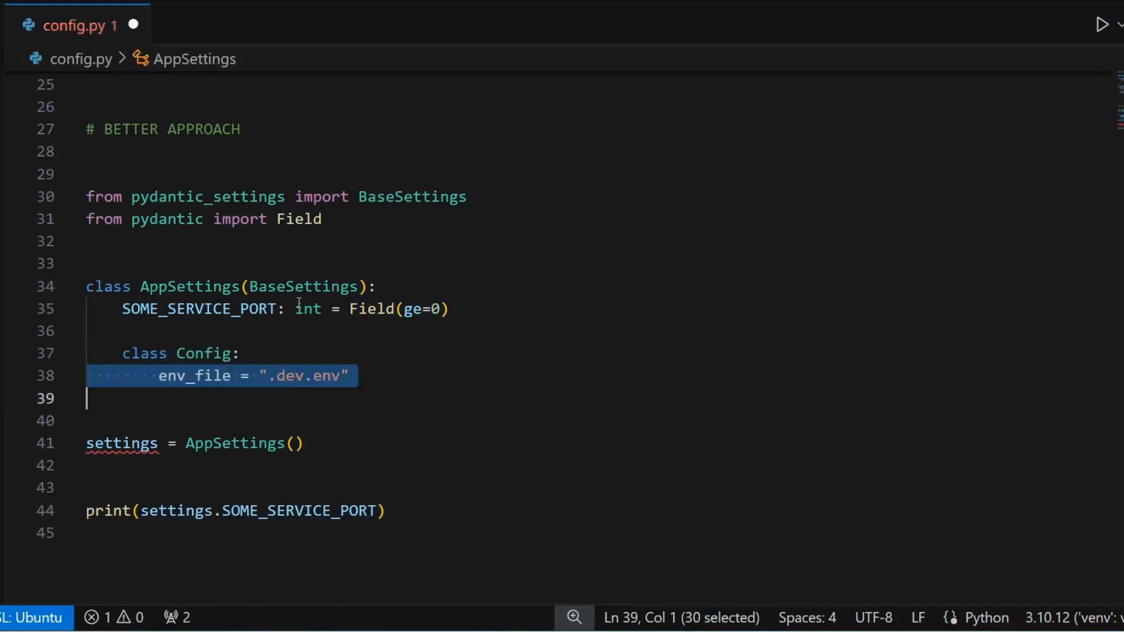
{"action": "key", "text": "Ctrl+s"}
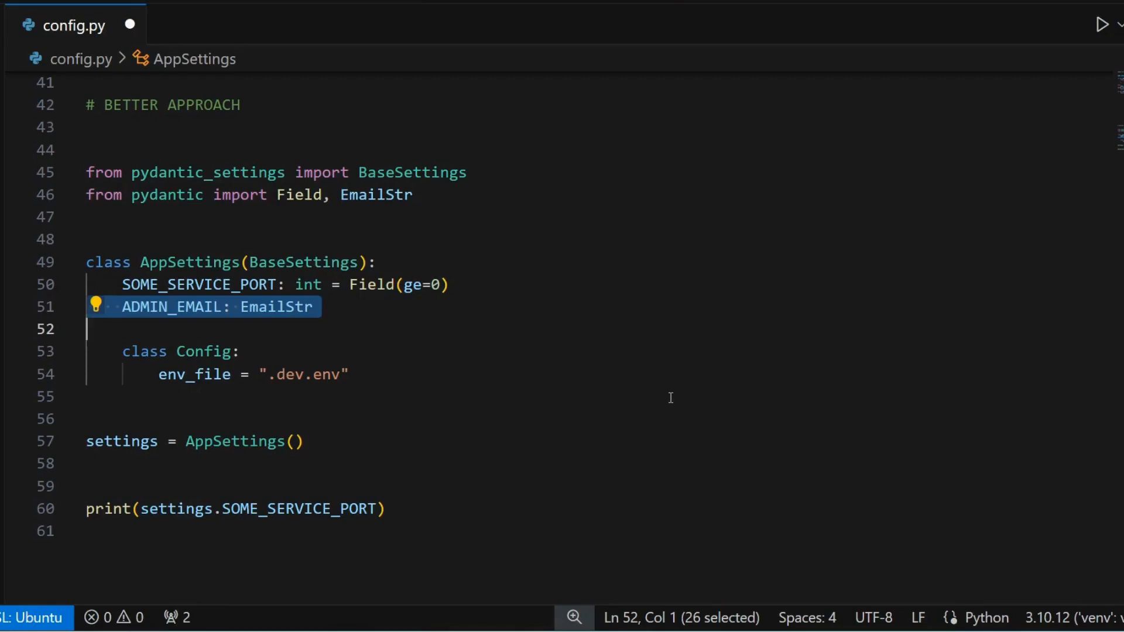
{"action": "key", "text": "Ctrl+S"}
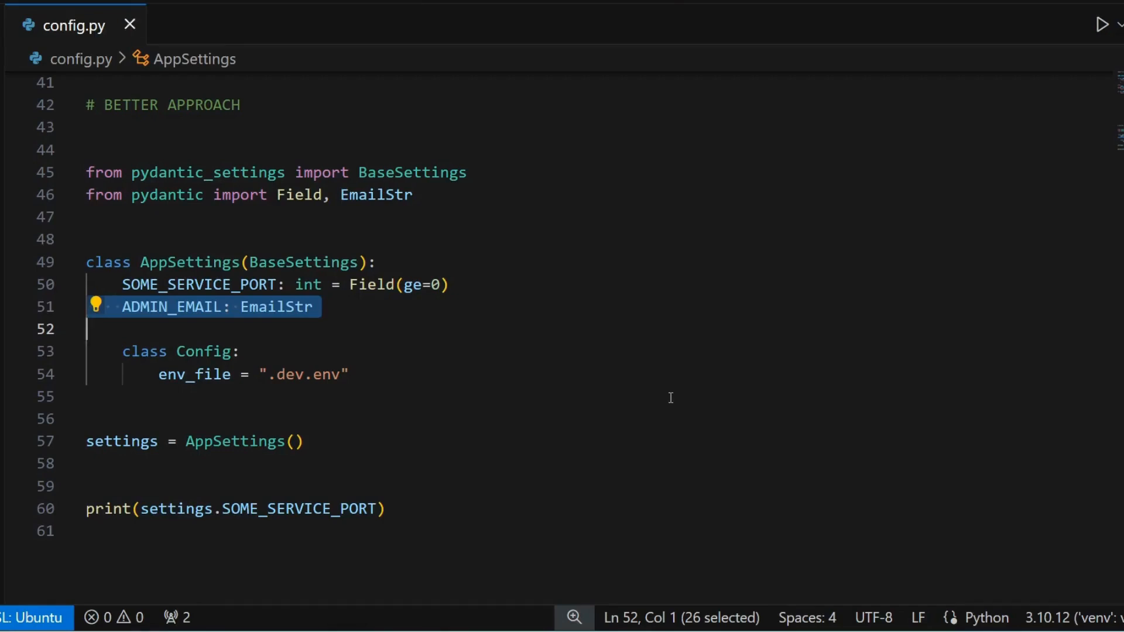